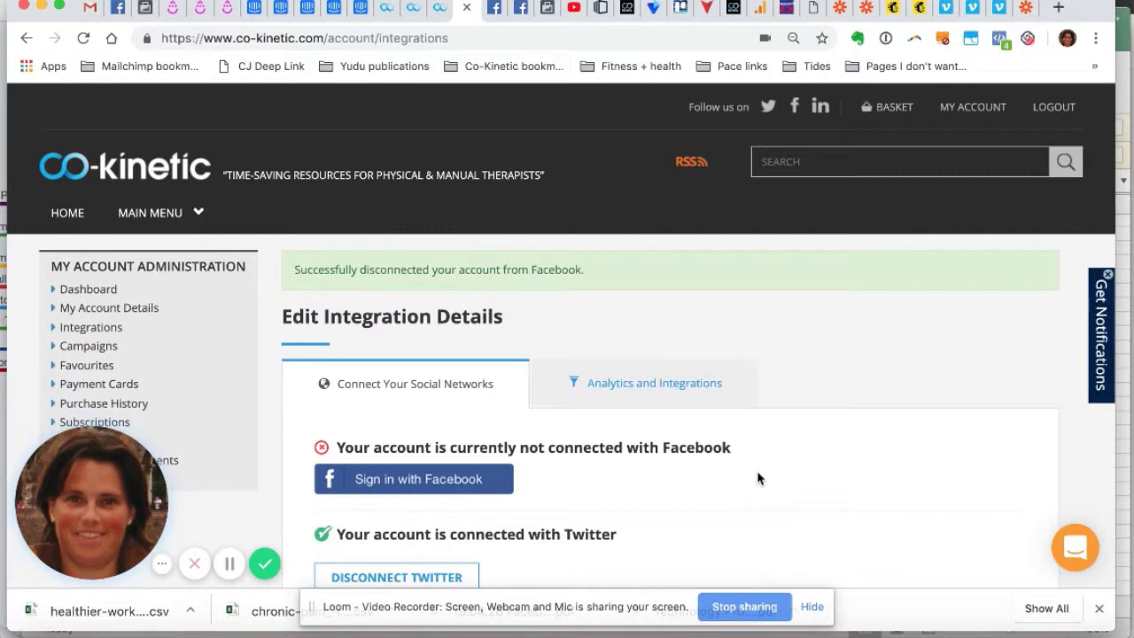
mouse_move(617, 492)
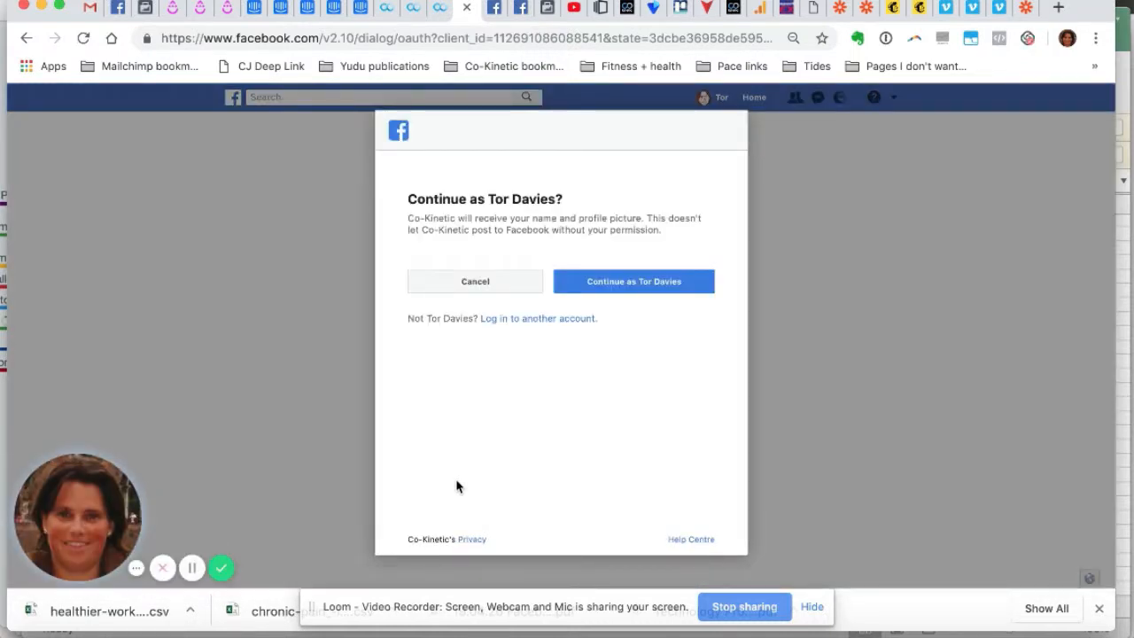
mouse_move(450, 425)
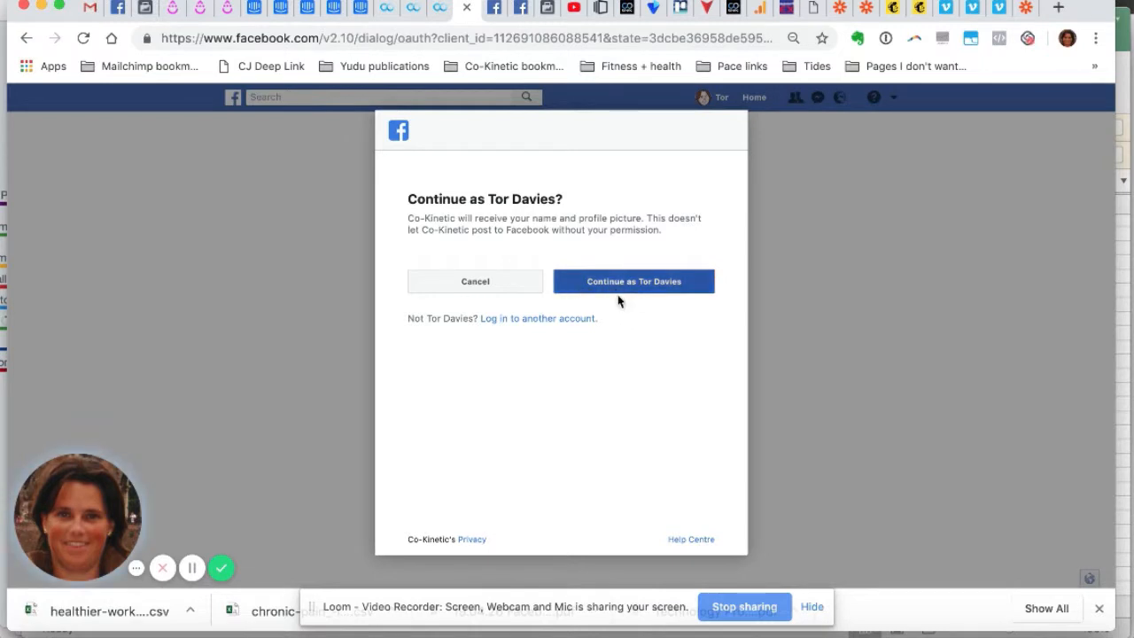
mouse_move(634, 291)
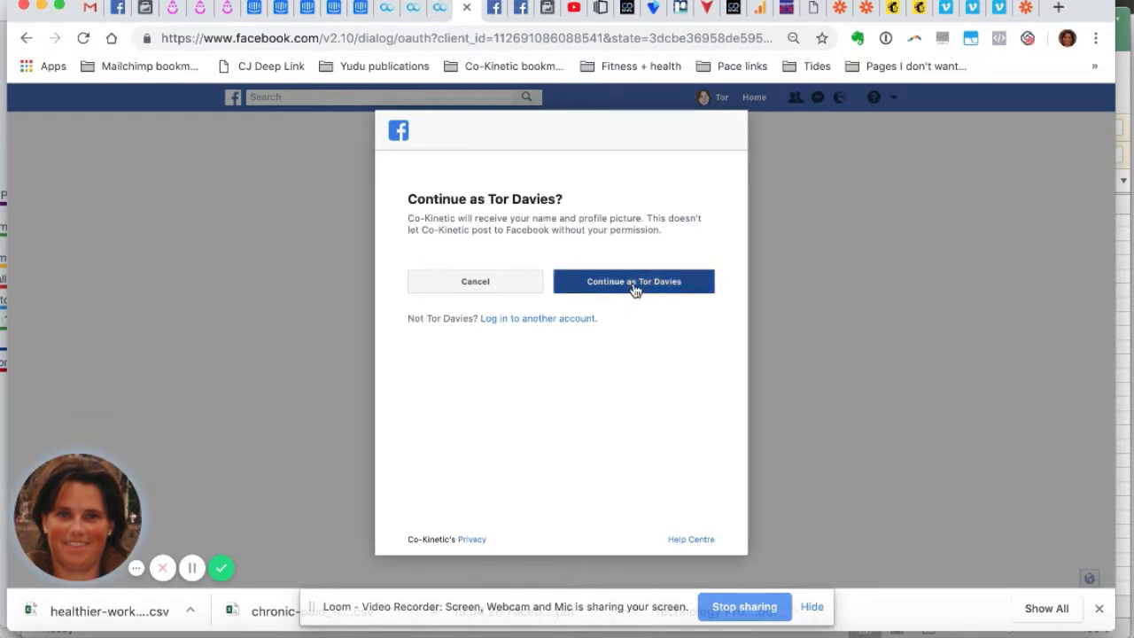
- Continue the Facebook authorization as Tor Davies to reach the Pages selection
left_click(635, 280)
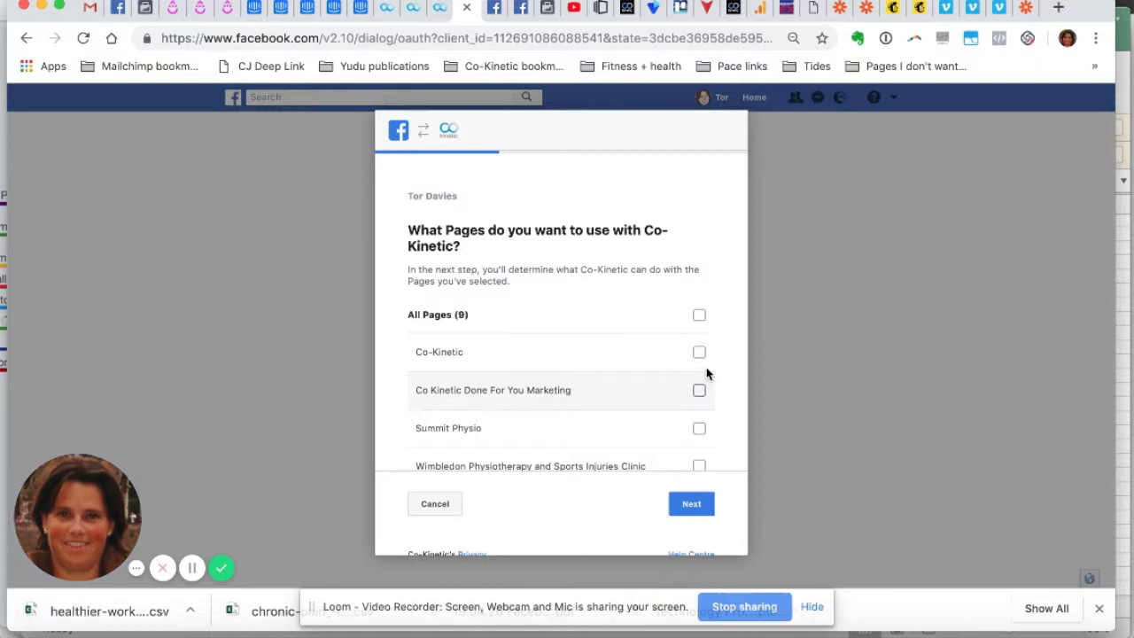
- Select only the Co-Kinetic Page and proceed to the permissions review
left_click(698, 351)
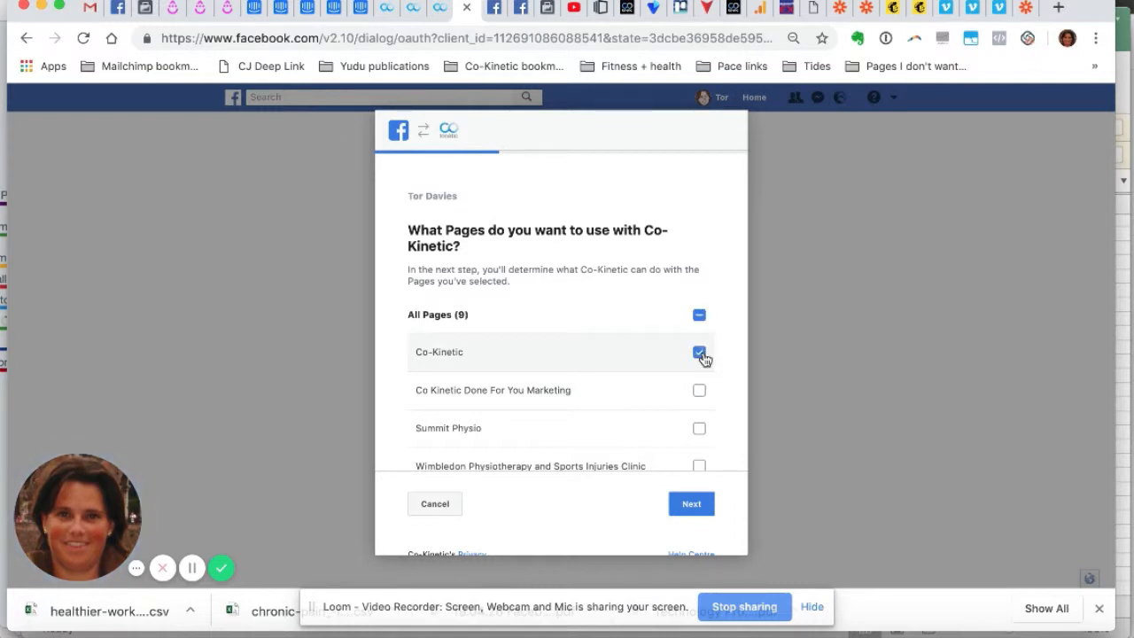
left_click(698, 351)
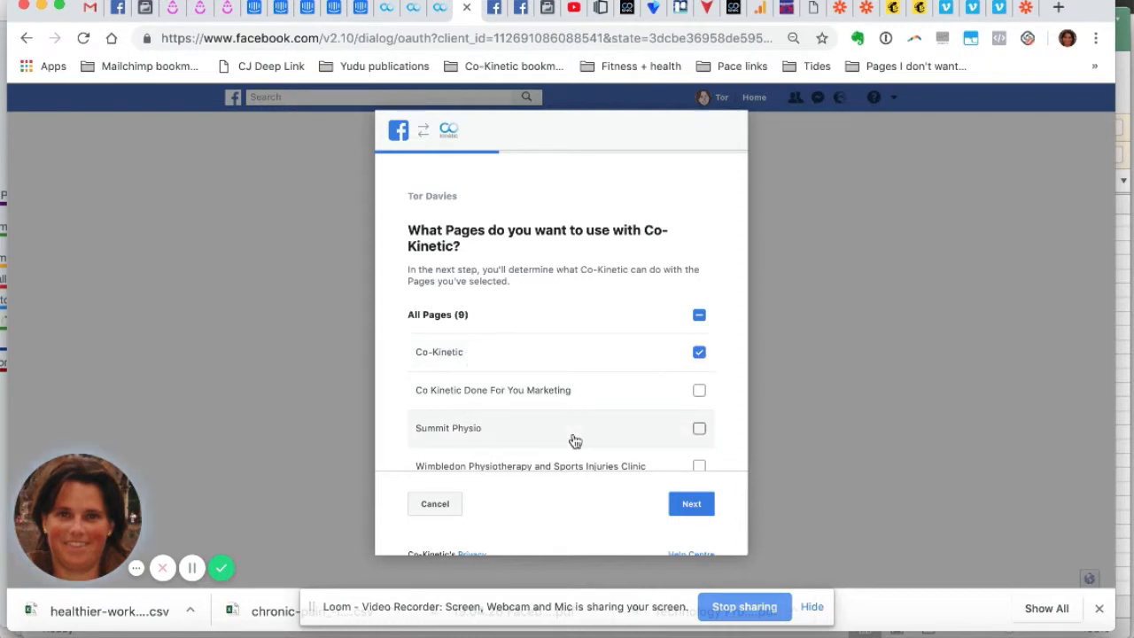
left_click(691, 503)
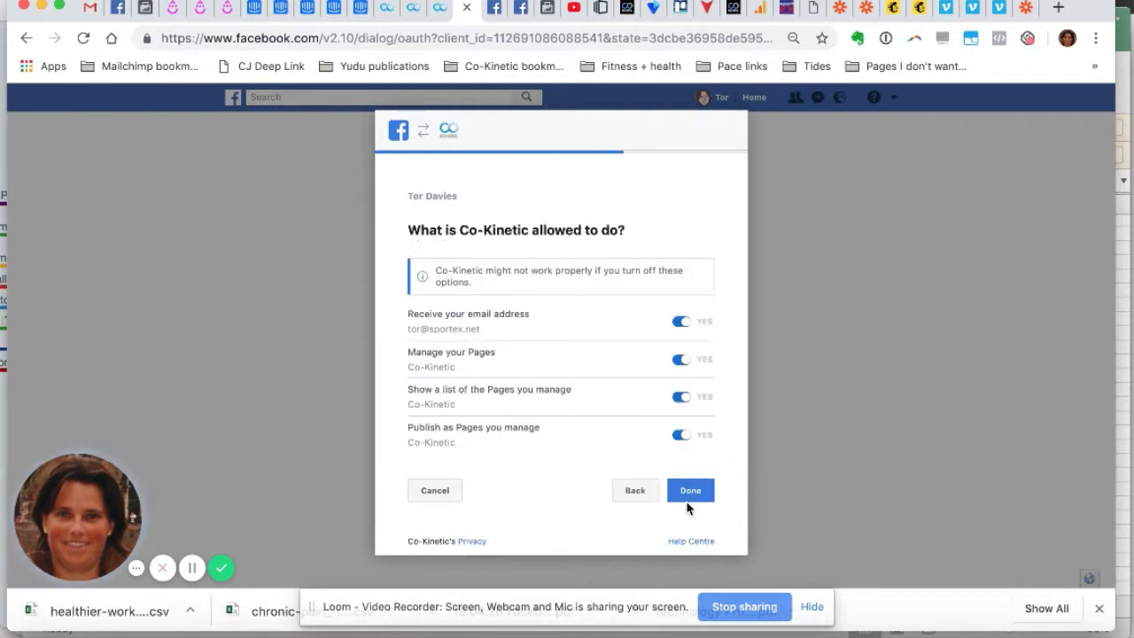
mouse_move(698, 337)
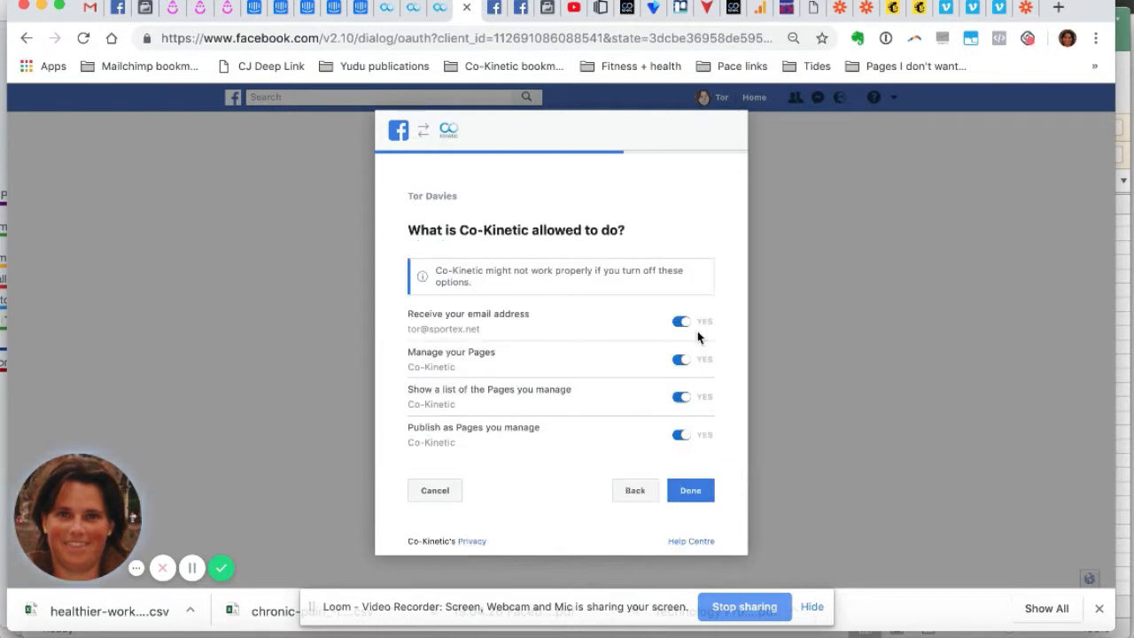
mouse_move(714, 425)
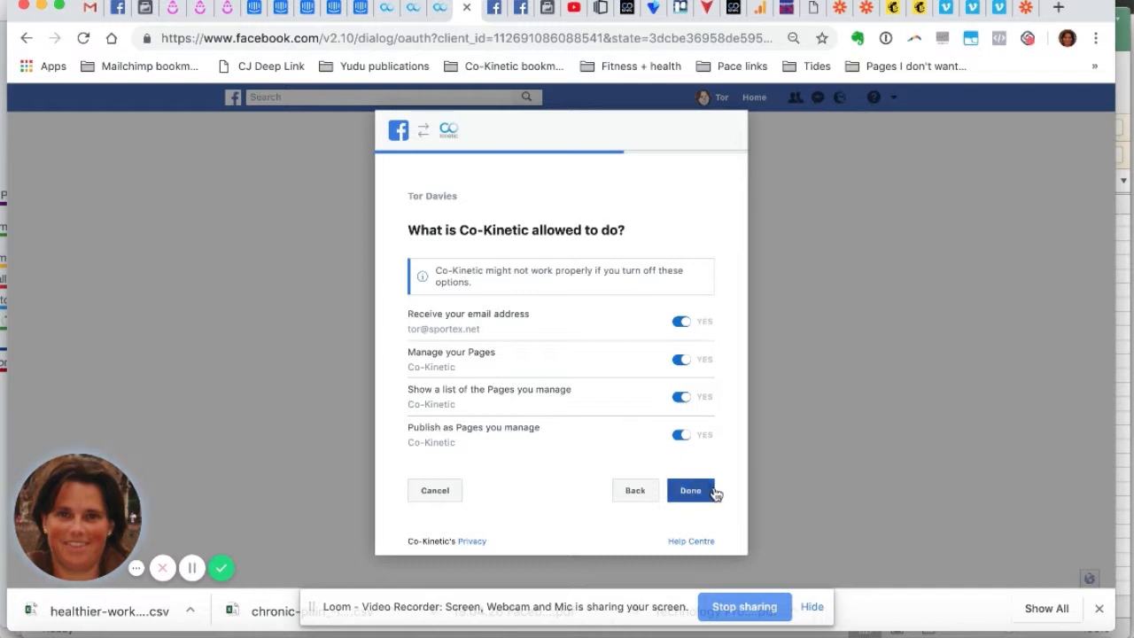
- Finish linking with all permissions on and confirm, returning to Co-Kinetic's integrations page
left_click(691, 489)
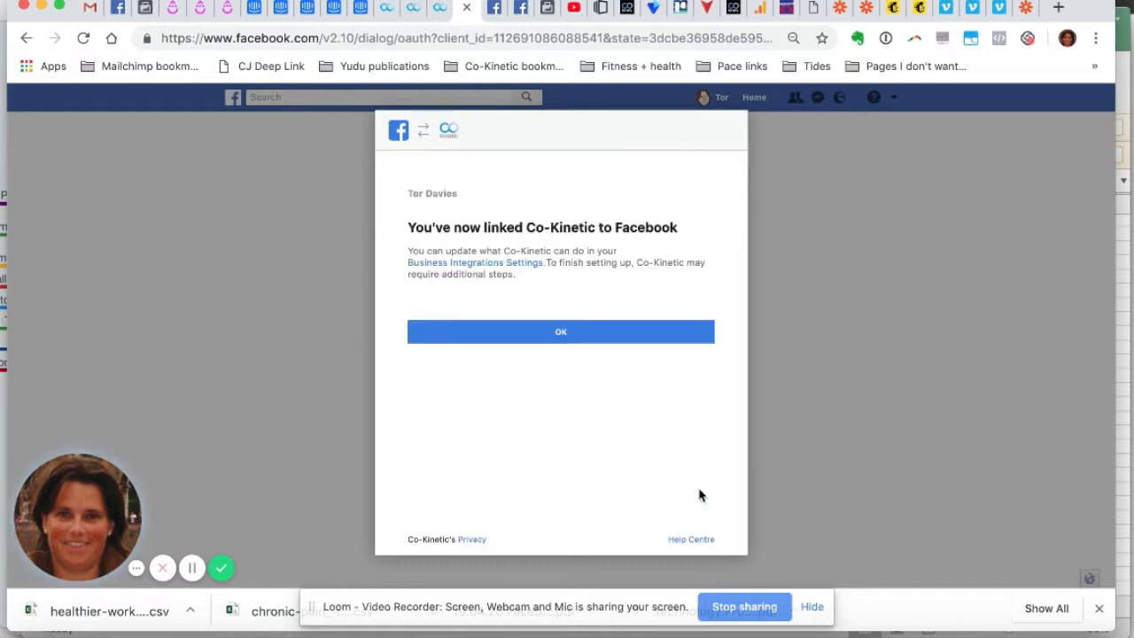
mouse_move(627, 333)
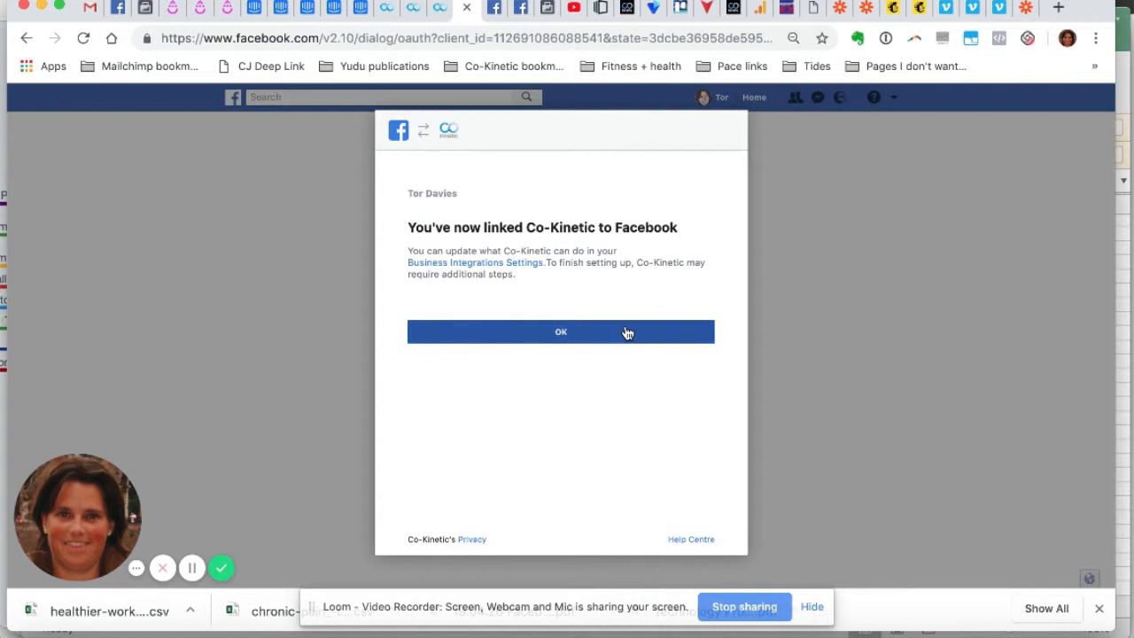
left_click(560, 332)
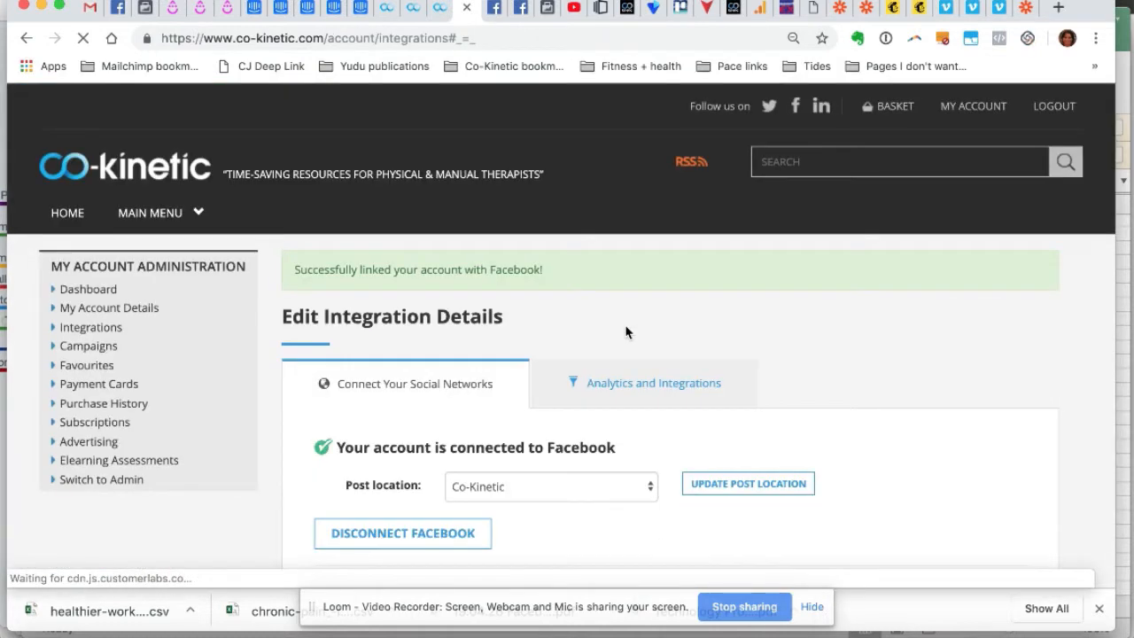